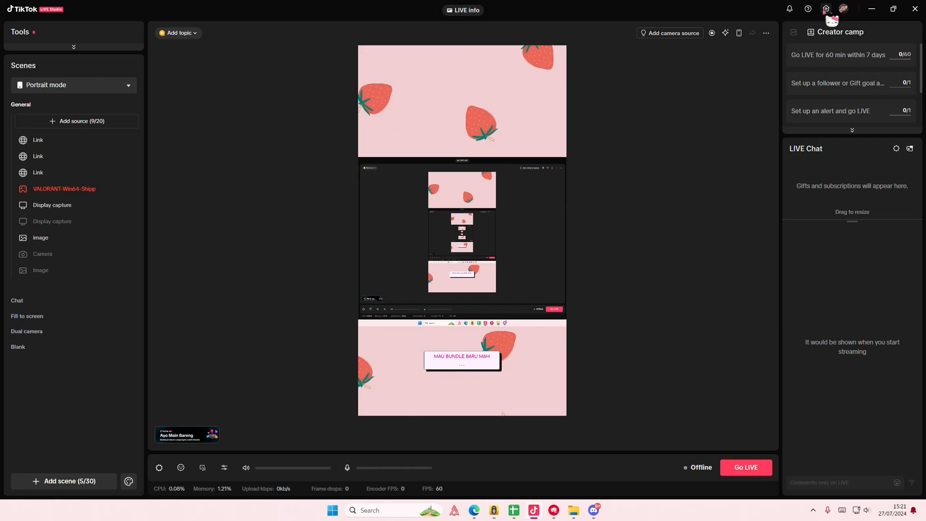
# - Go to the LIVE Center home page with recent LIVE data and replays
pyautogui.click(827, 9)
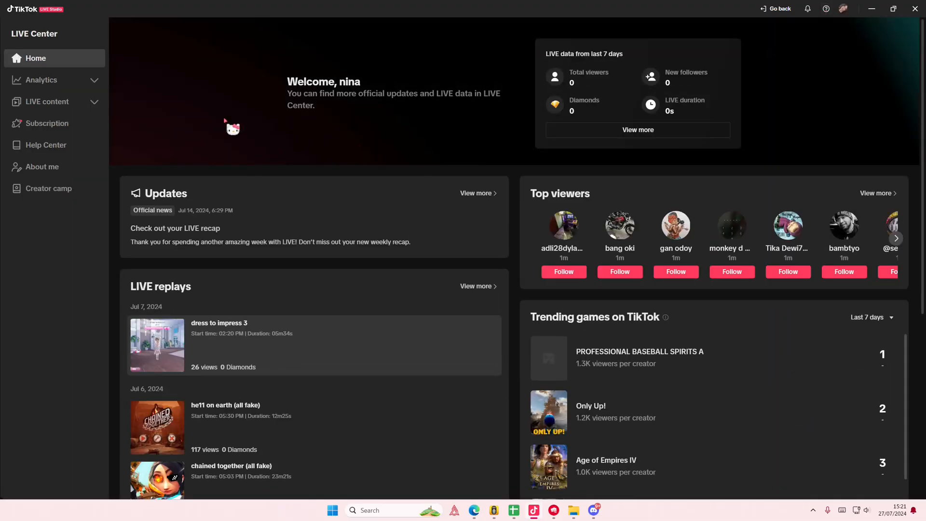
# - Expand LIVE content and show the LIVE replays list of past streams
pyautogui.click(48, 101)
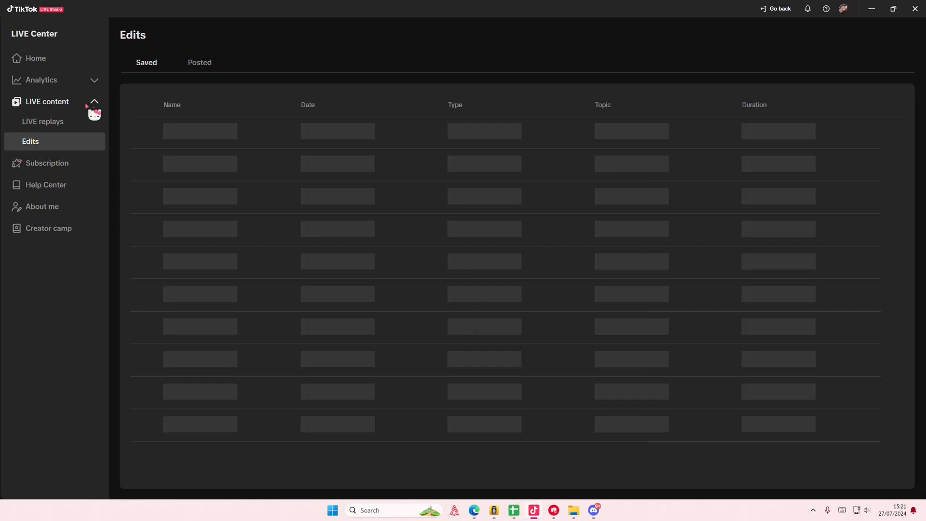
pyautogui.click(42, 122)
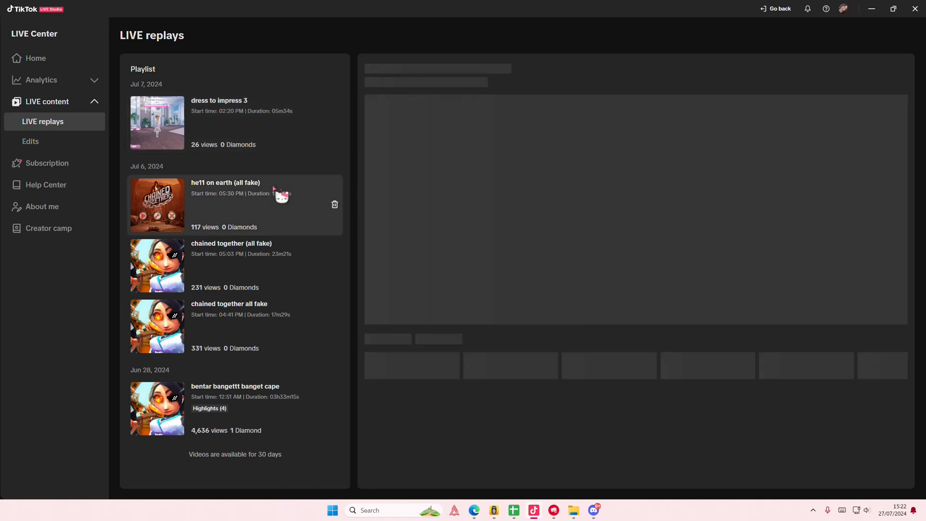
# - Play the 'he11 on earth (all fake)' replay, save its download, and choose Not now for CapCut
pyautogui.click(225, 182)
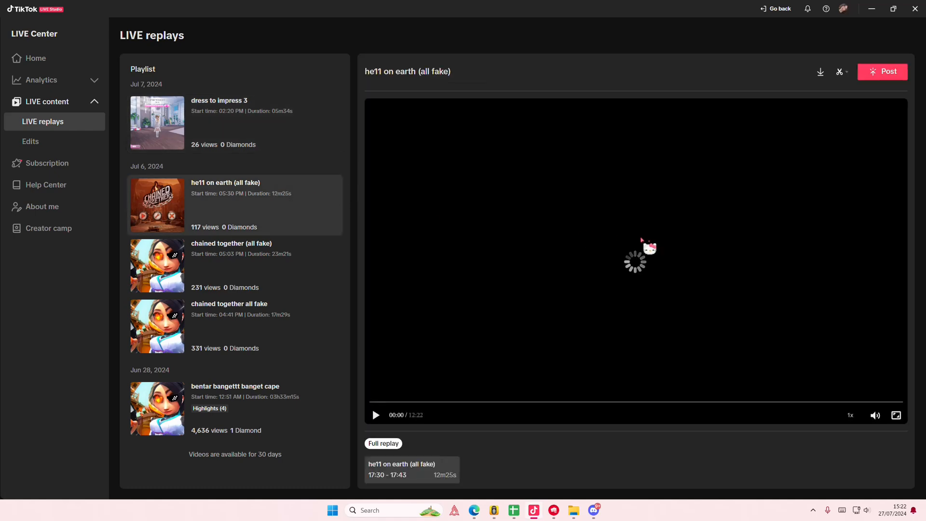
pyautogui.click(840, 71)
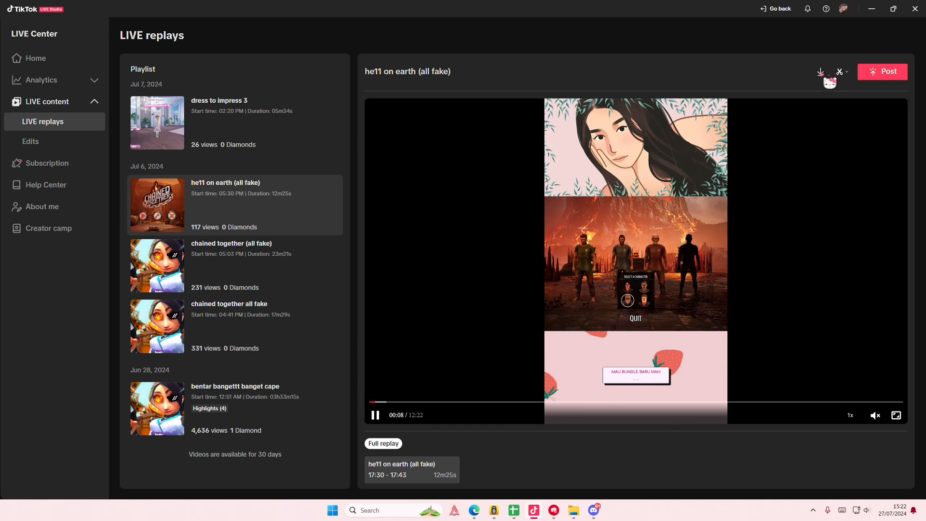
pyautogui.click(820, 71)
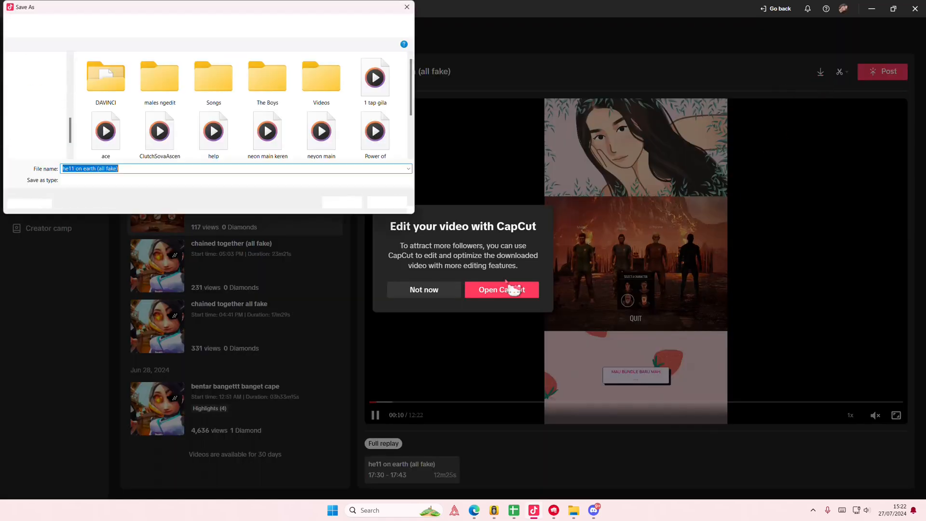
pyautogui.click(406, 7)
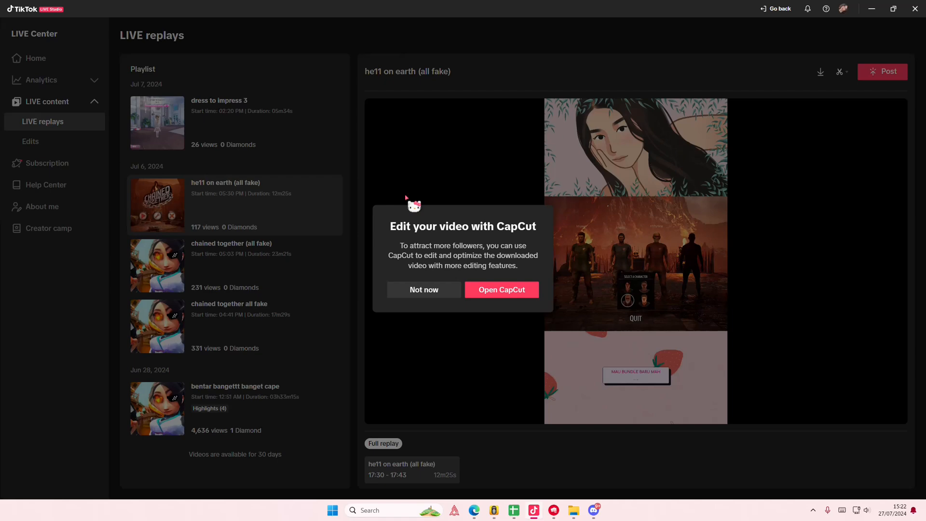
pyautogui.click(424, 289)
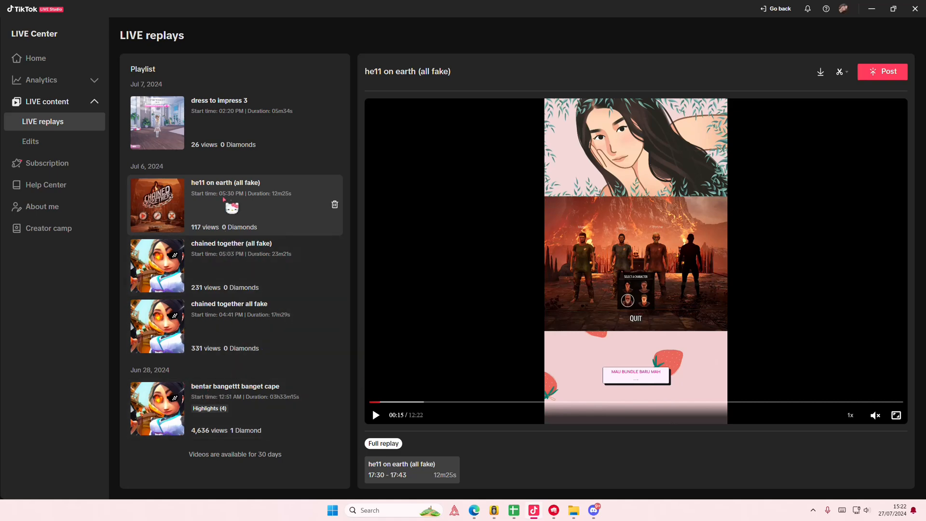
pyautogui.moveTo(342, 336)
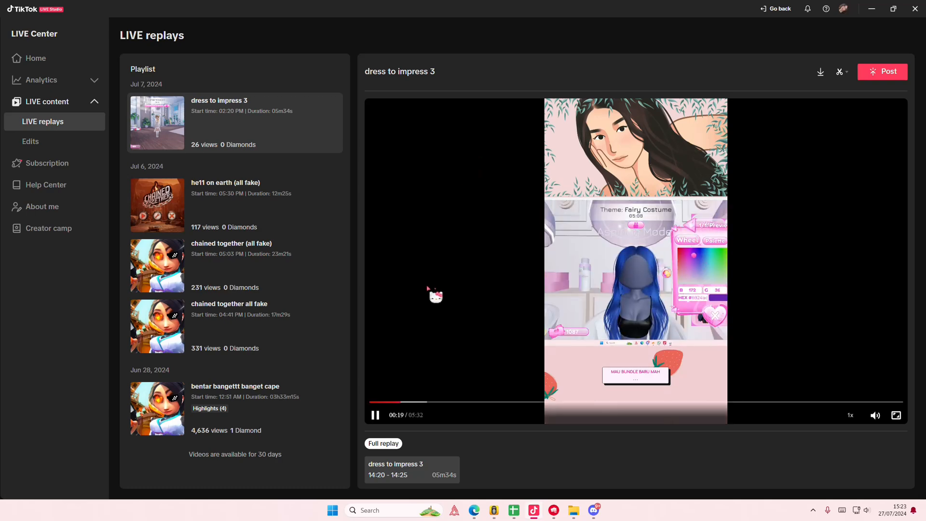
# - Pause the 'dress to impress 3' replay at 0:21
pyautogui.click(374, 414)
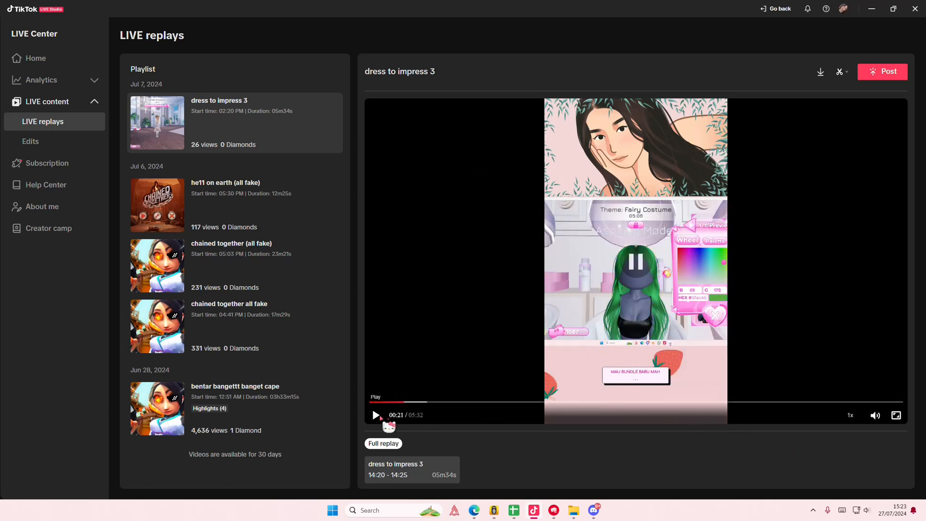